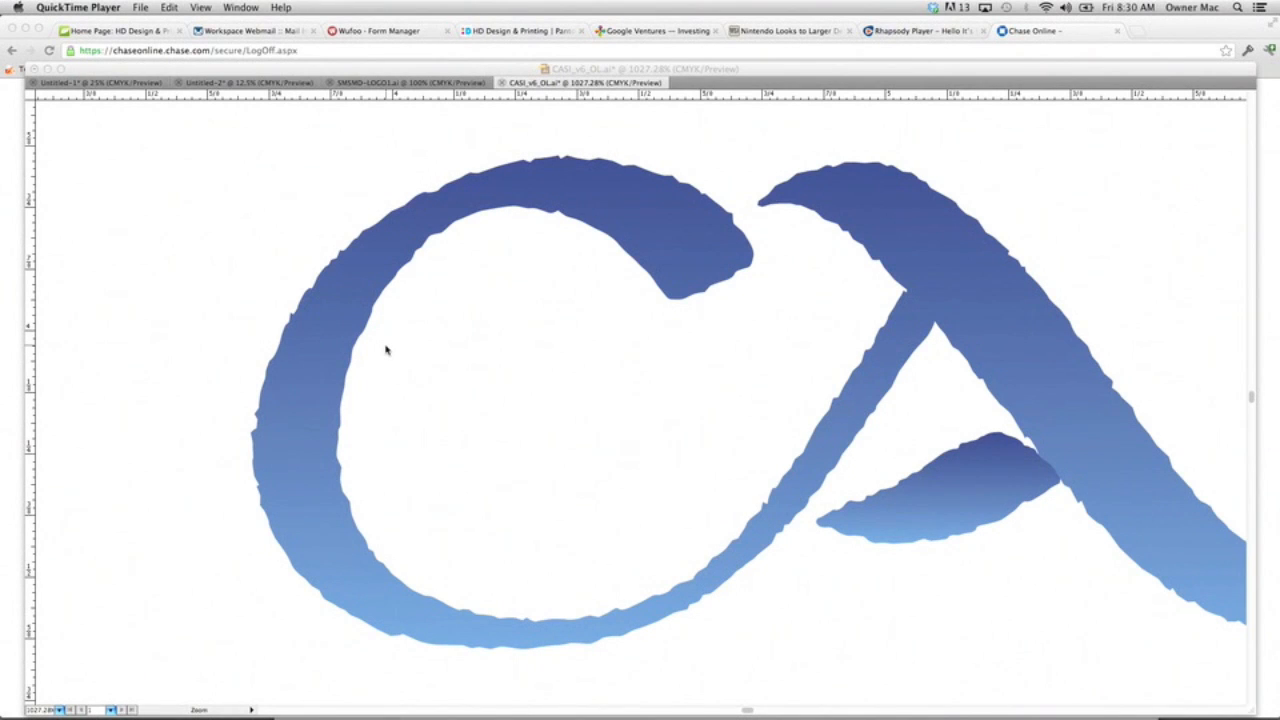
{"action": "mouse_move", "coordinate": [604, 236]}
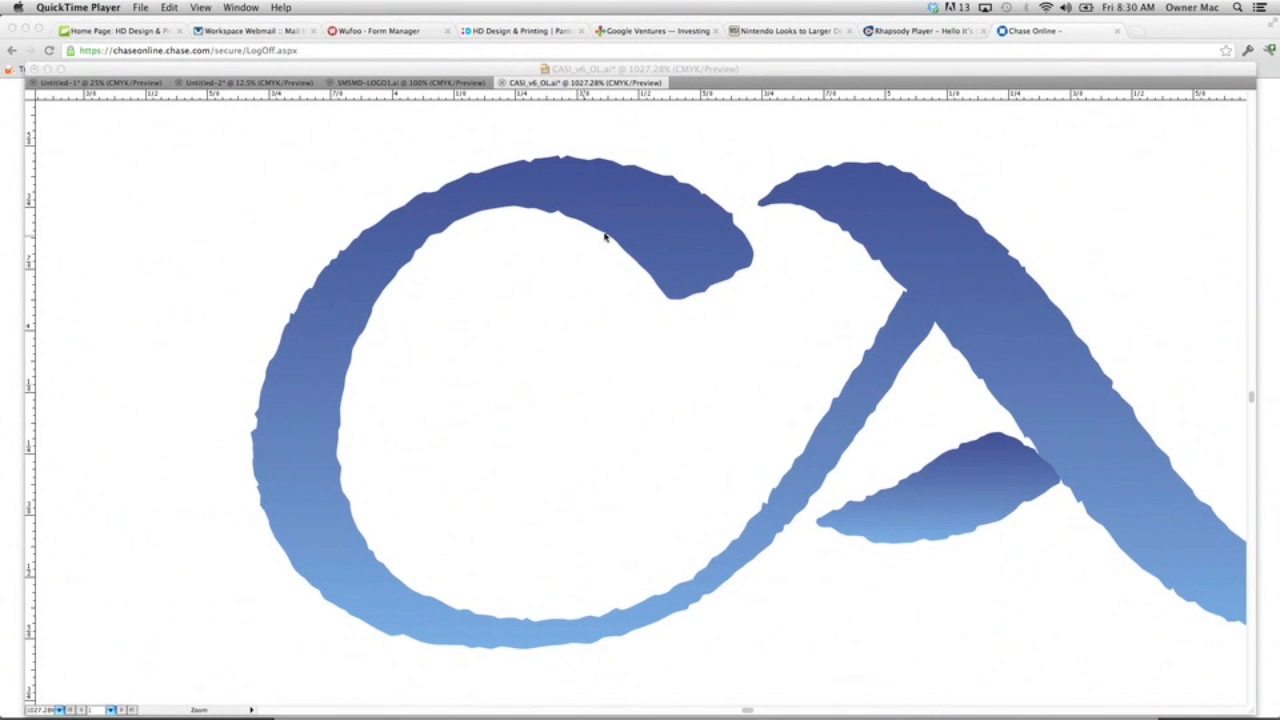
{"action": "mouse_move", "coordinate": [416, 224]}
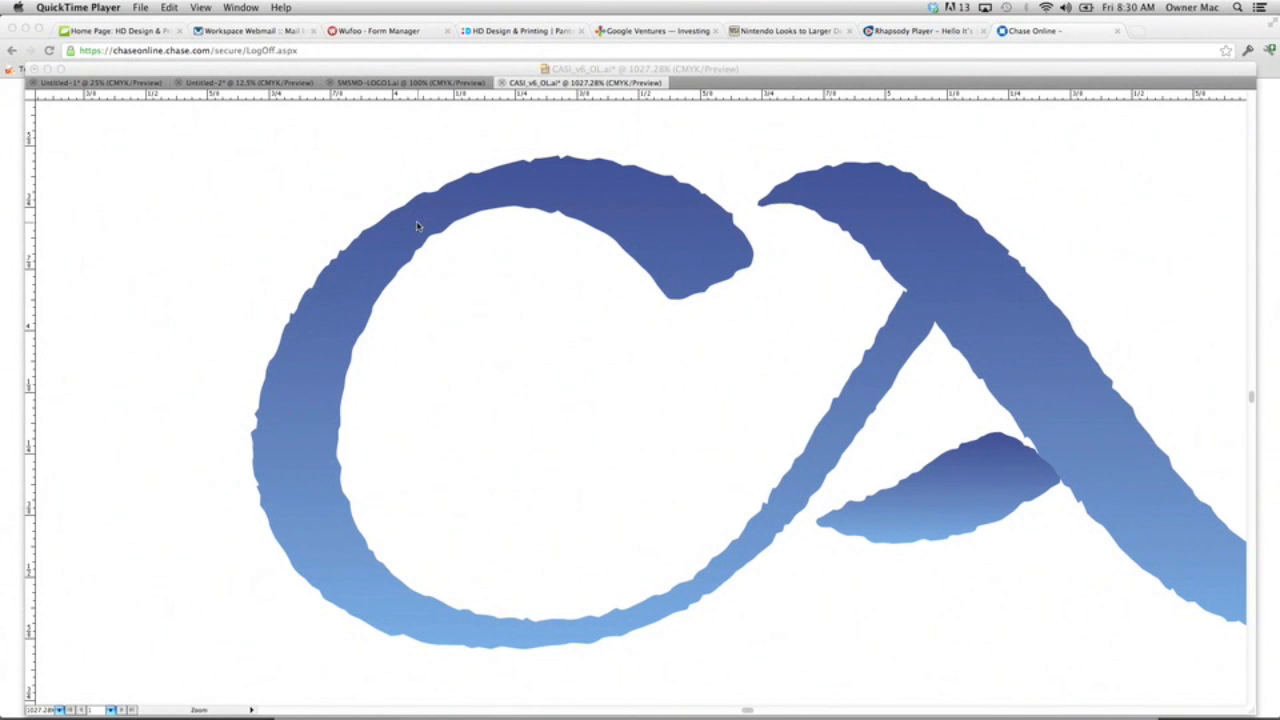
{"action": "mouse_move", "coordinate": [508, 250]}
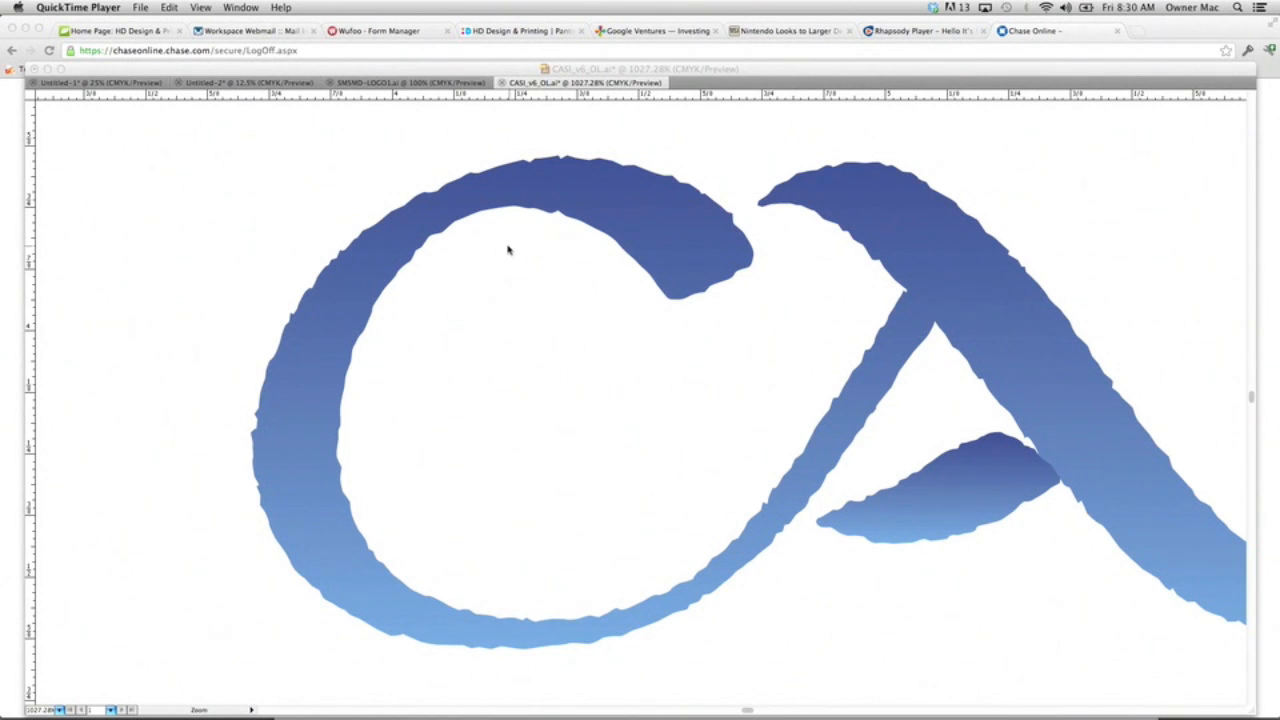
{"action": "mouse_move", "coordinate": [648, 296]}
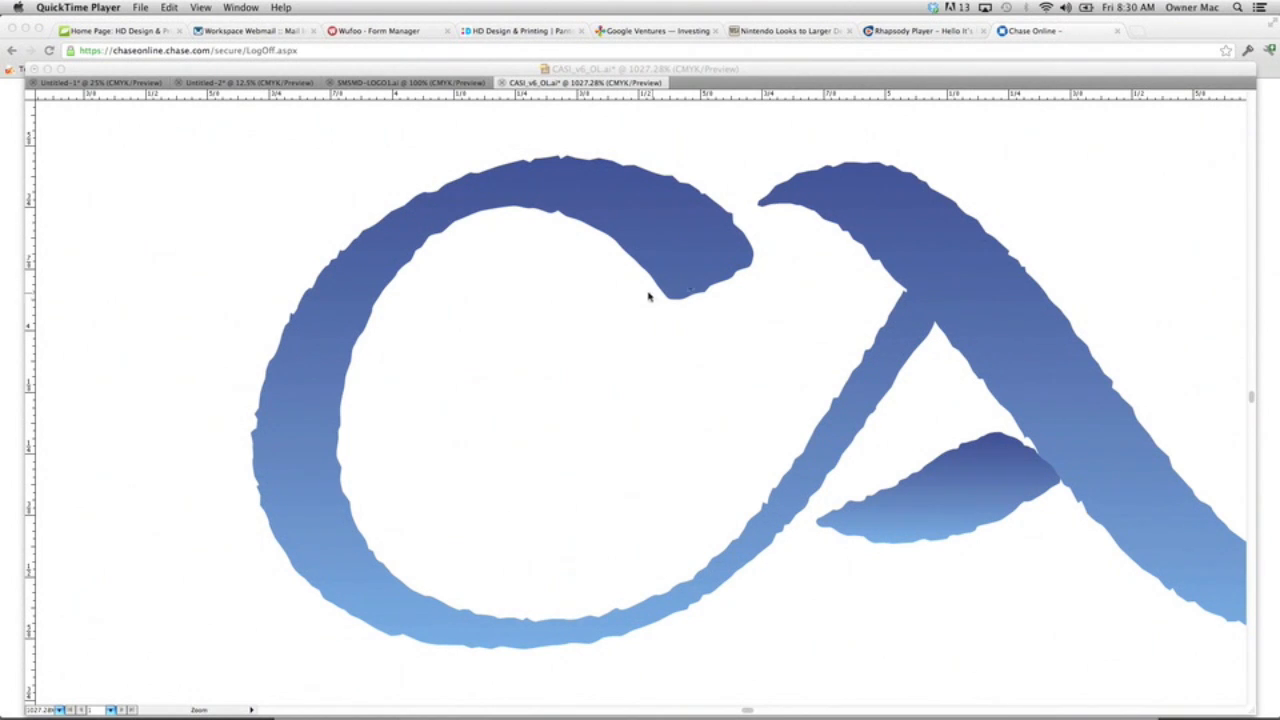
{"action": "mouse_move", "coordinate": [456, 208]}
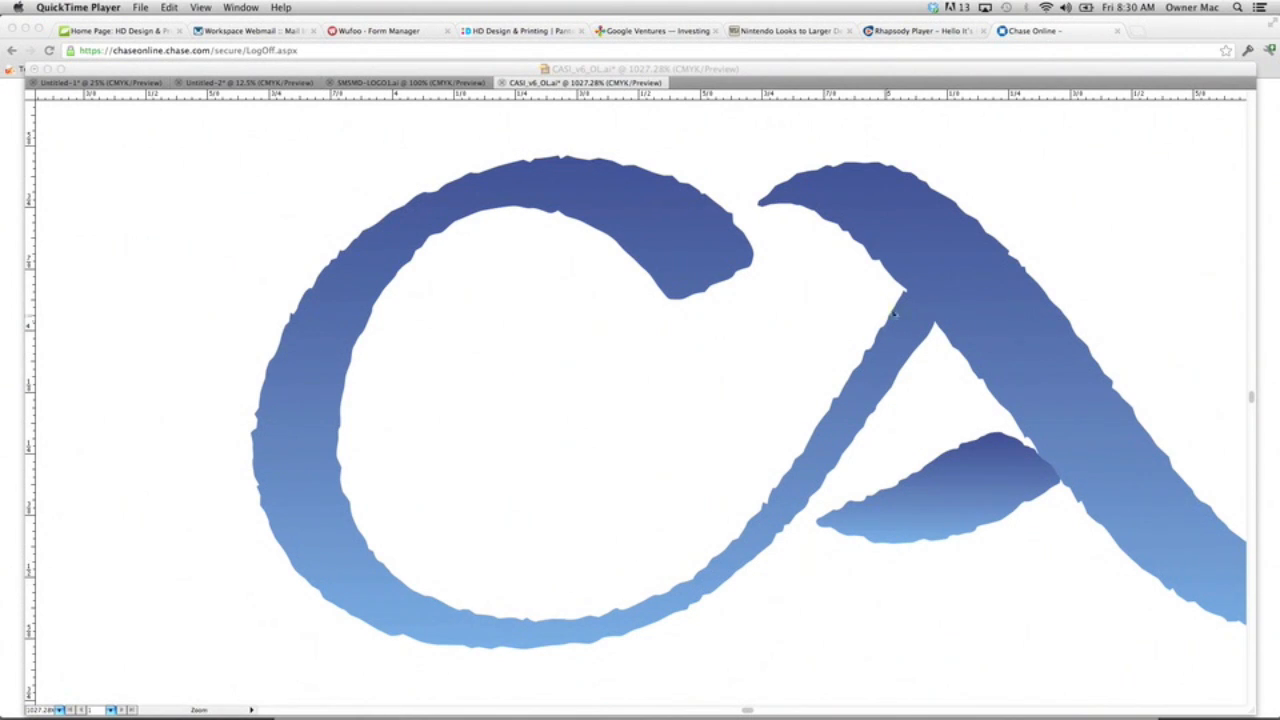
{"action": "mouse_move", "coordinate": [338, 472]}
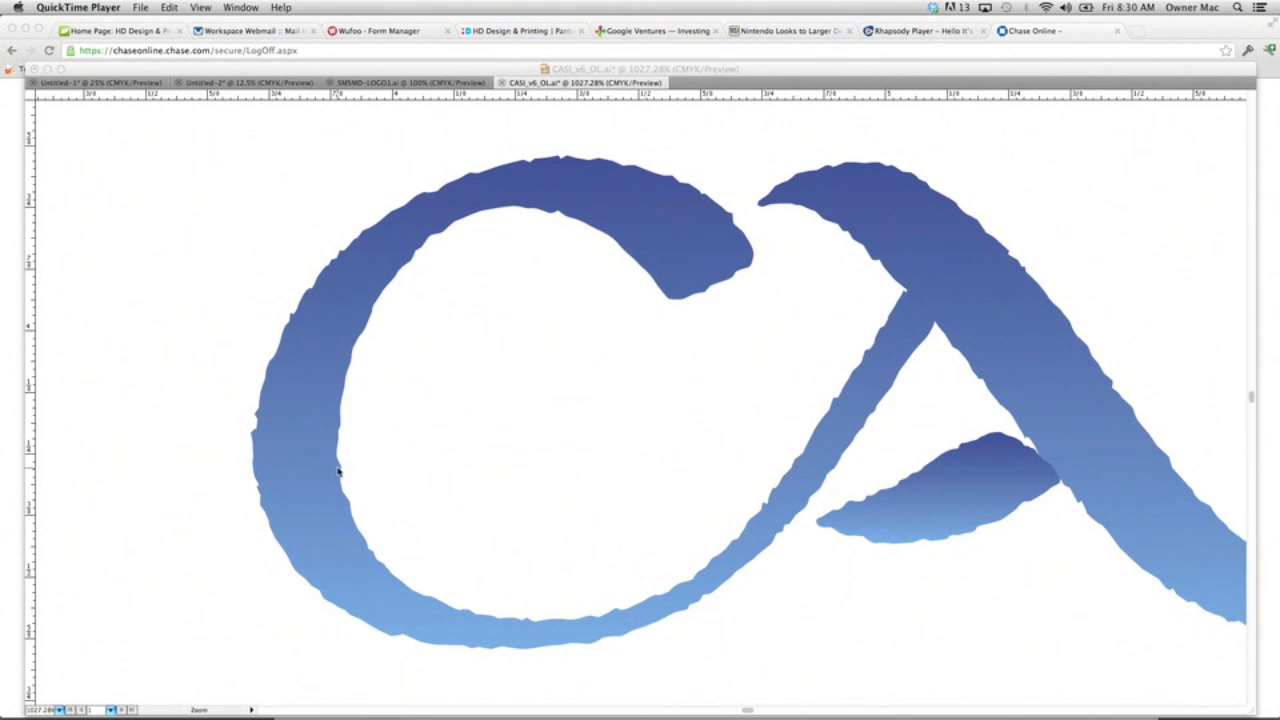
{"action": "mouse_move", "coordinate": [530, 256]}
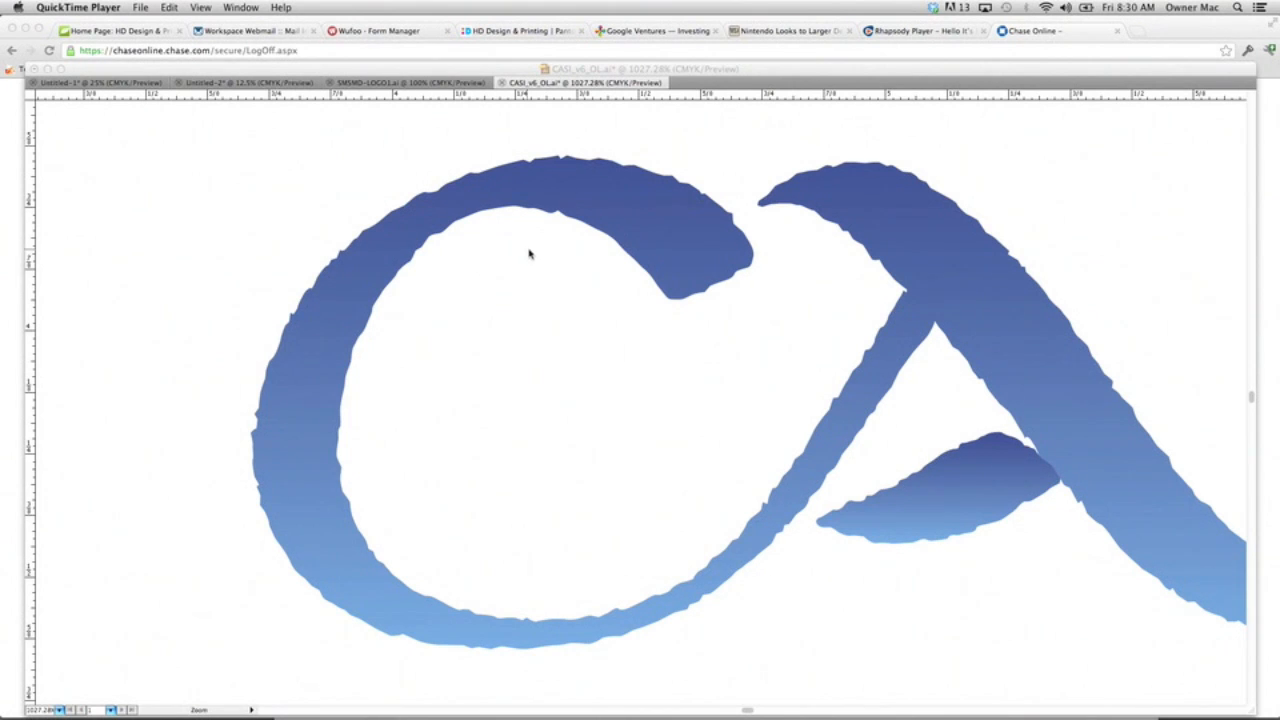
{"action": "mouse_move", "coordinate": [390, 332]}
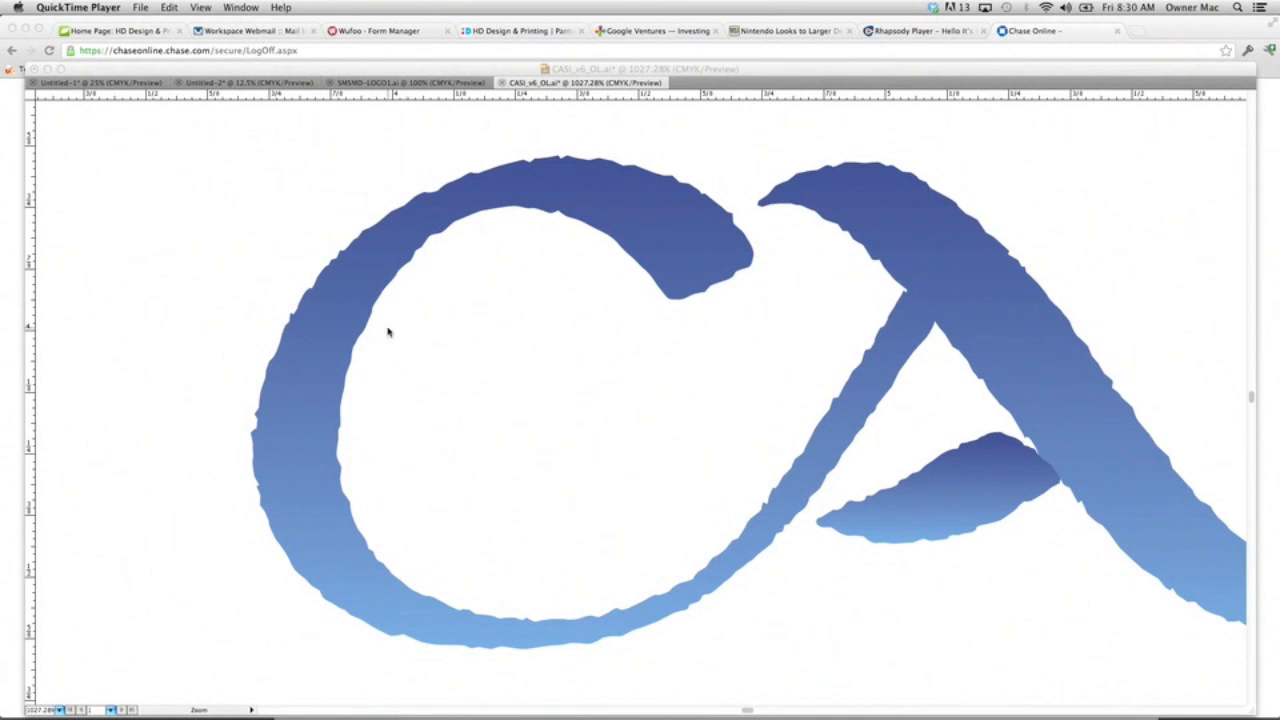
{"action": "mouse_move", "coordinate": [368, 470]}
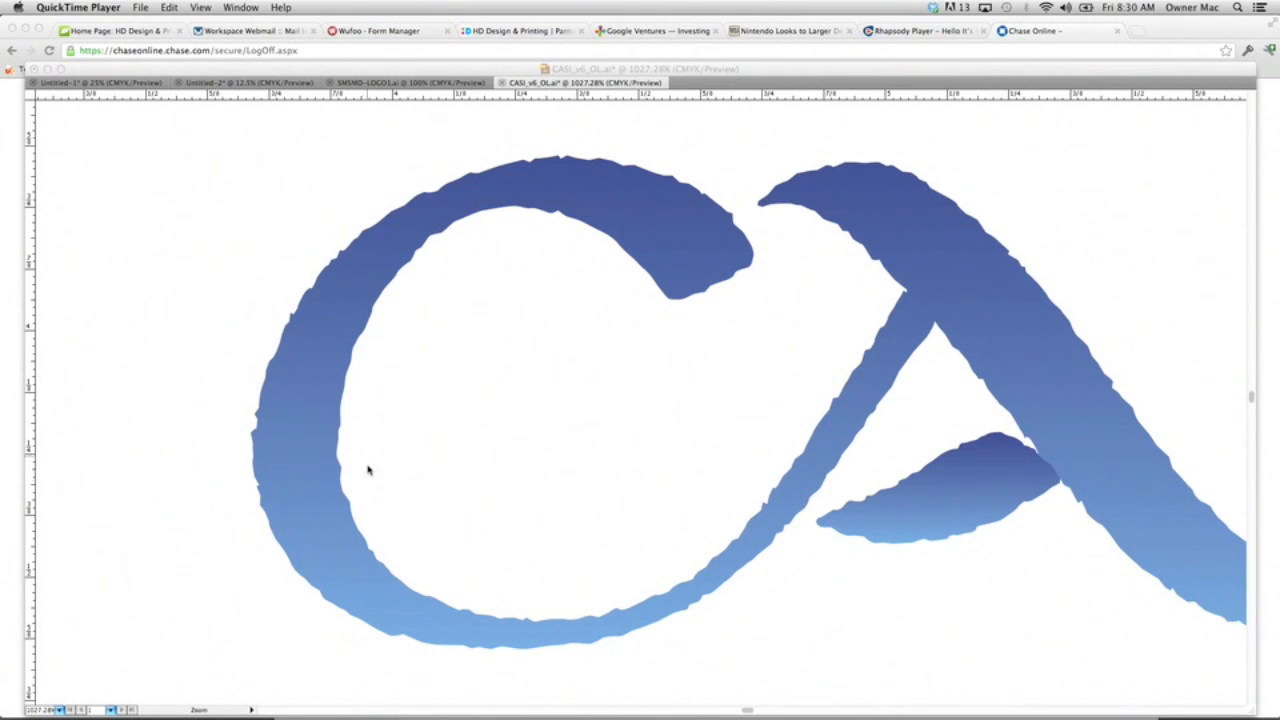
{"action": "mouse_move", "coordinate": [982, 236]}
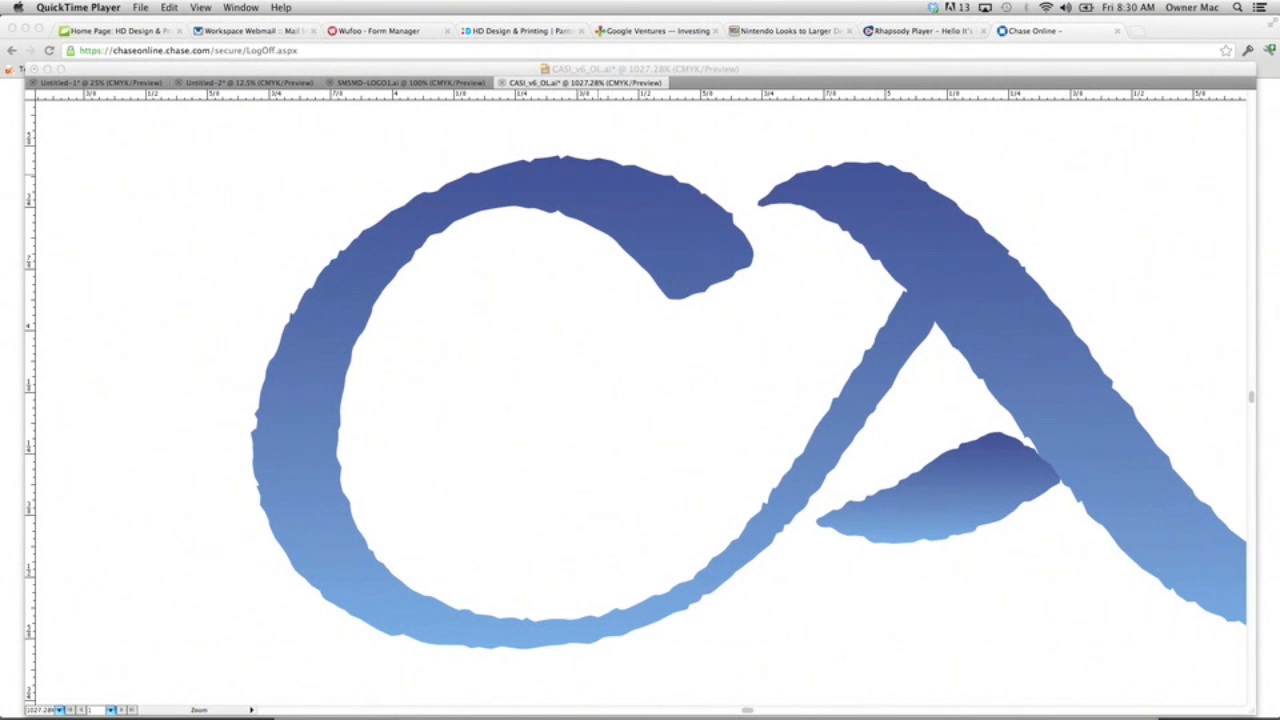
{"action": "mouse_move", "coordinate": [492, 184]}
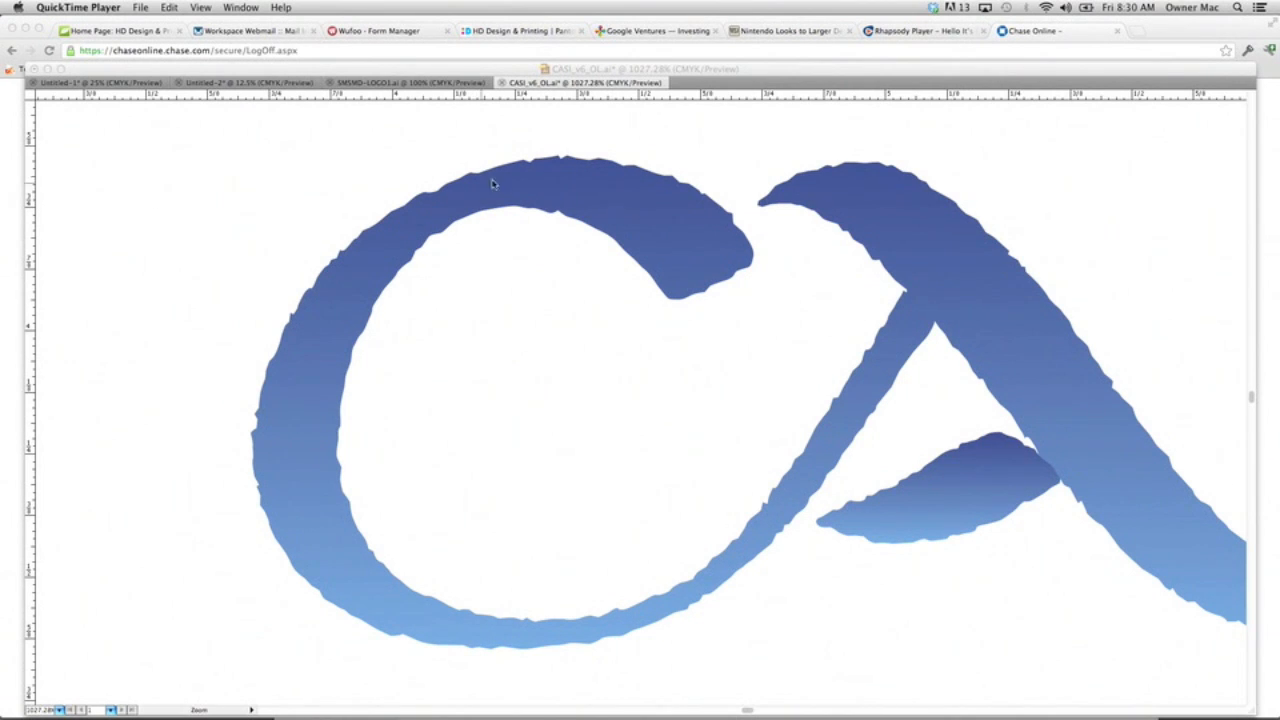
{"action": "mouse_move", "coordinate": [394, 164]}
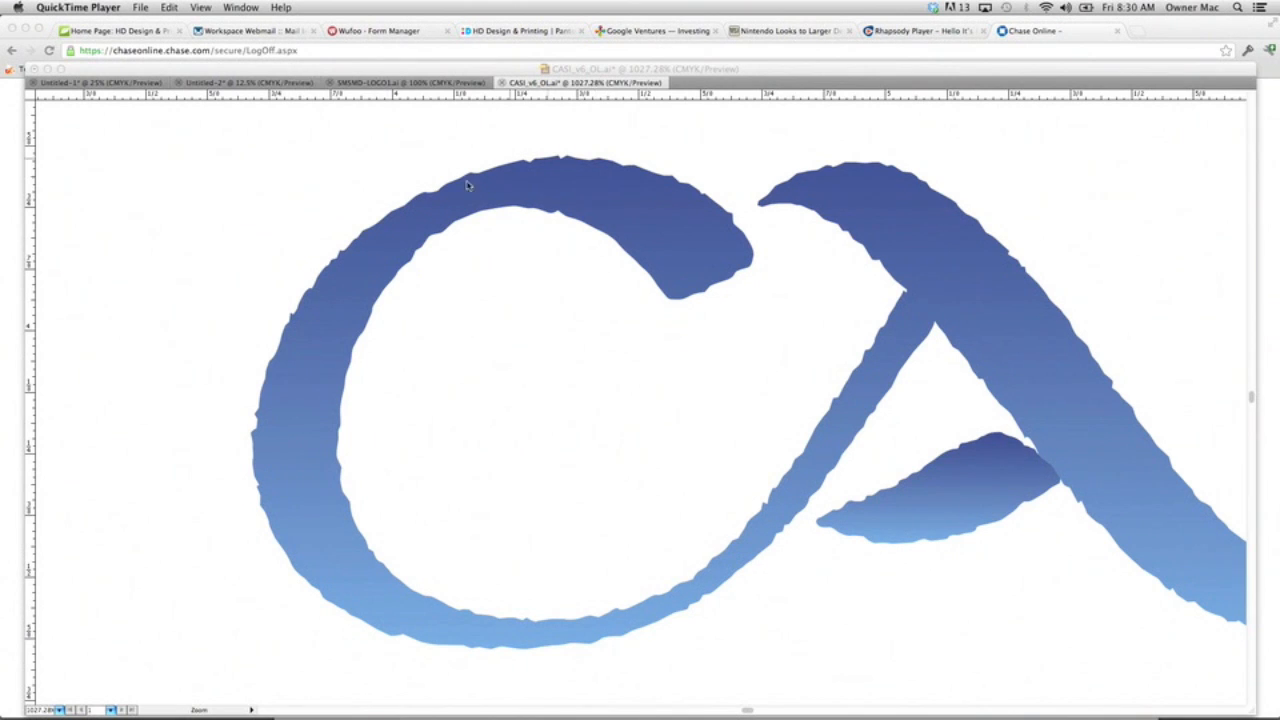
{"action": "mouse_move", "coordinate": [304, 412]}
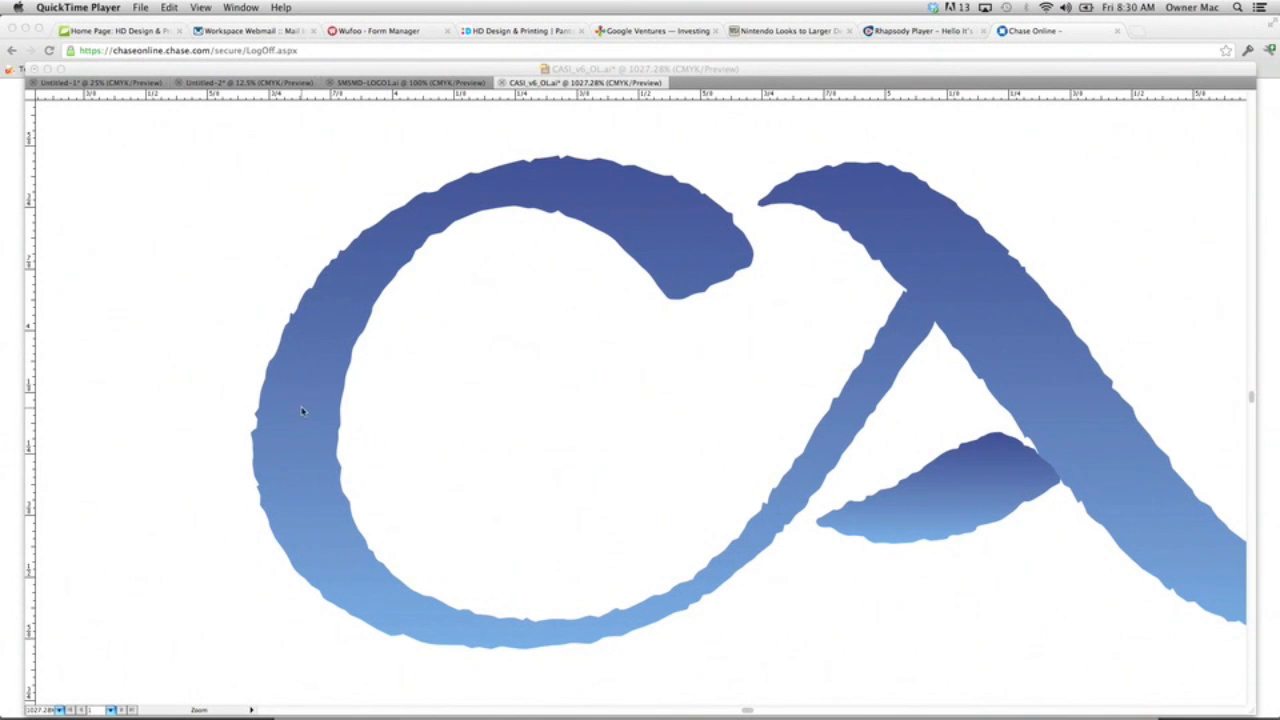
{"action": "mouse_move", "coordinate": [320, 396]}
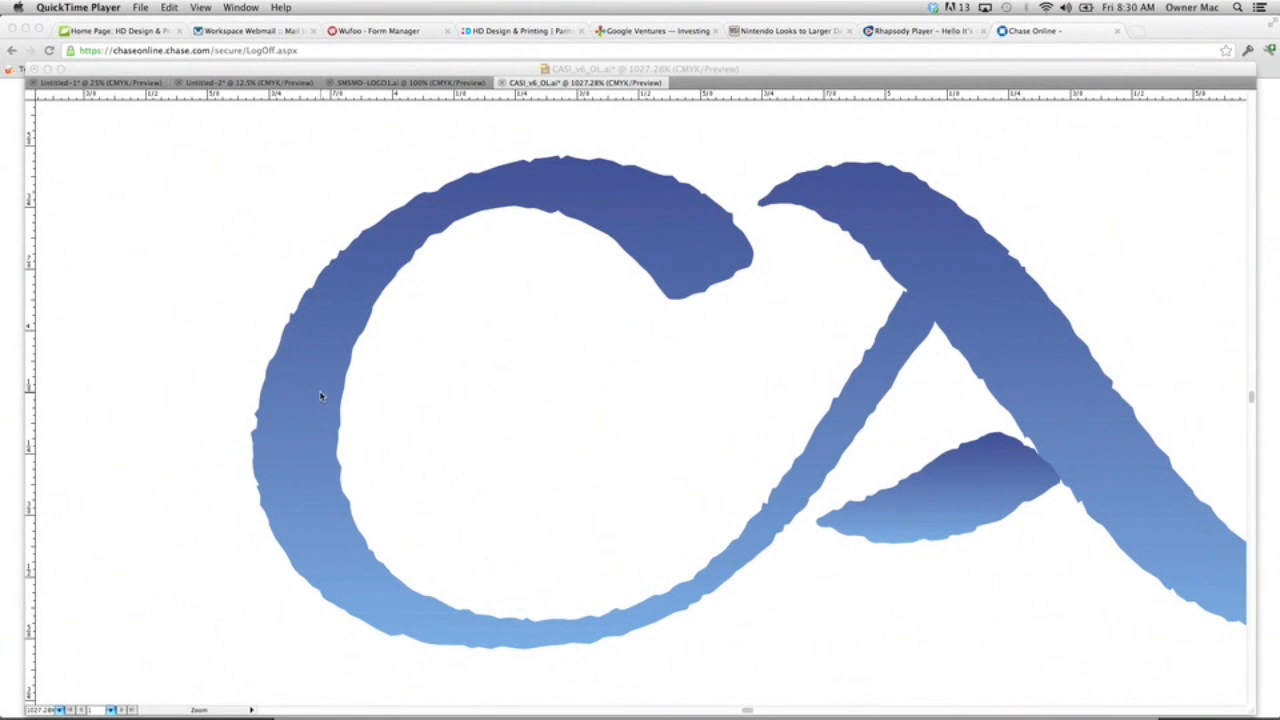
{"action": "mouse_move", "coordinate": [684, 244]}
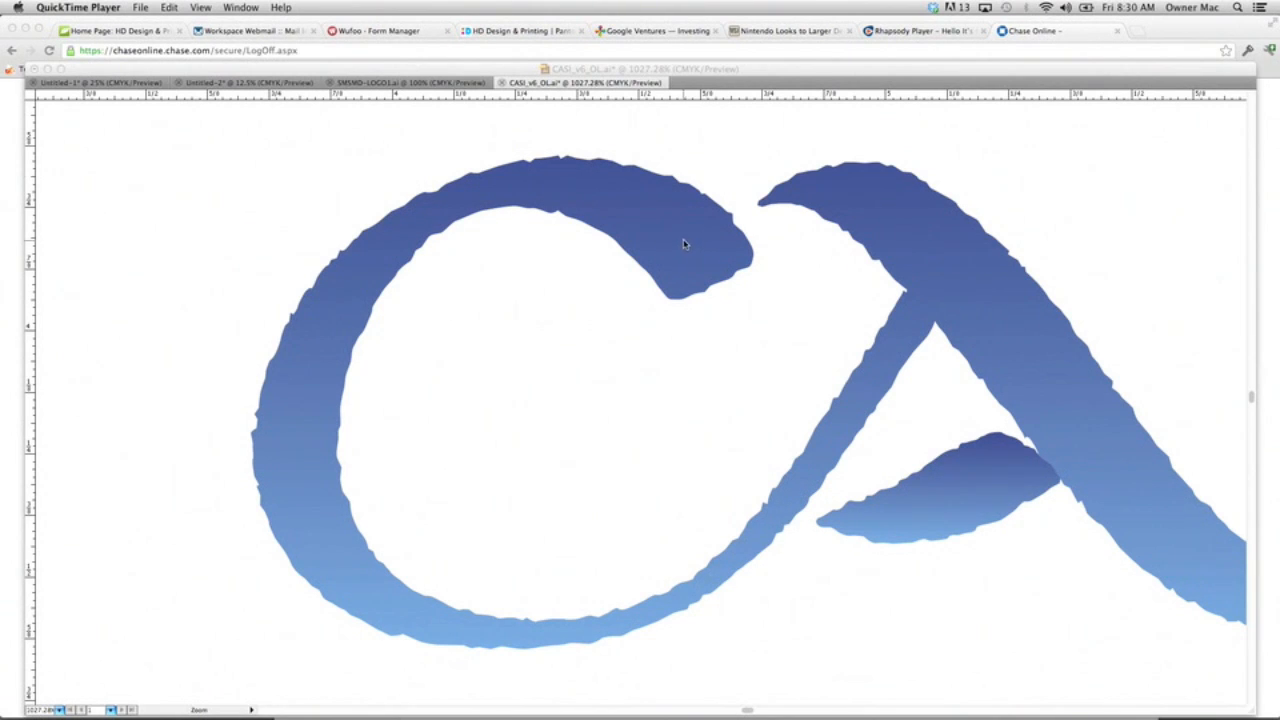
{"action": "mouse_move", "coordinate": [660, 618]}
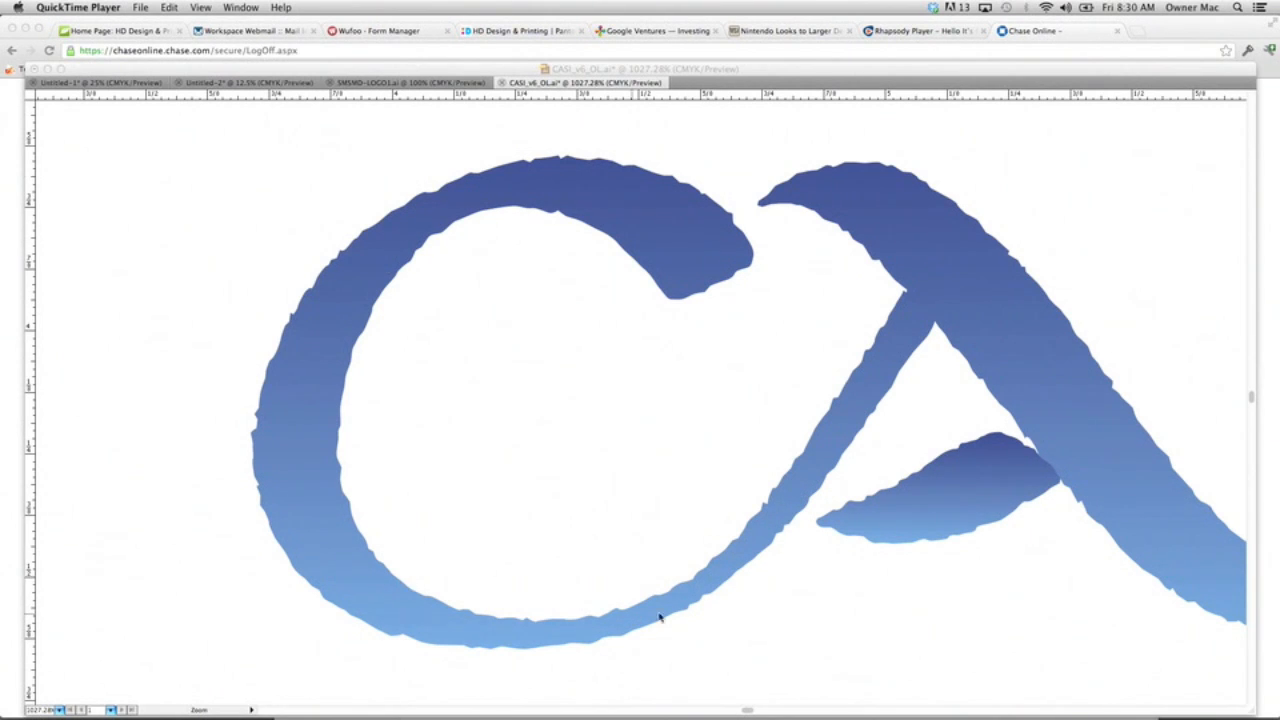
{"action": "mouse_move", "coordinate": [628, 252]}
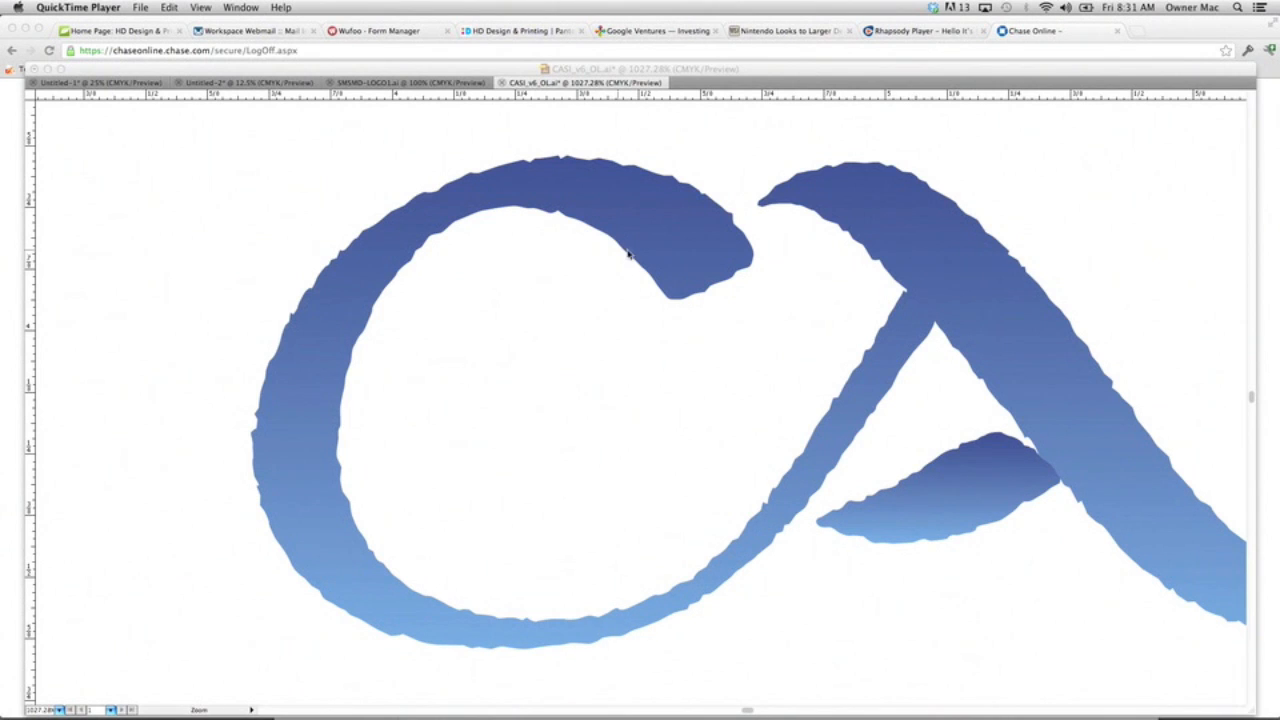
{"action": "mouse_move", "coordinate": [448, 212]}
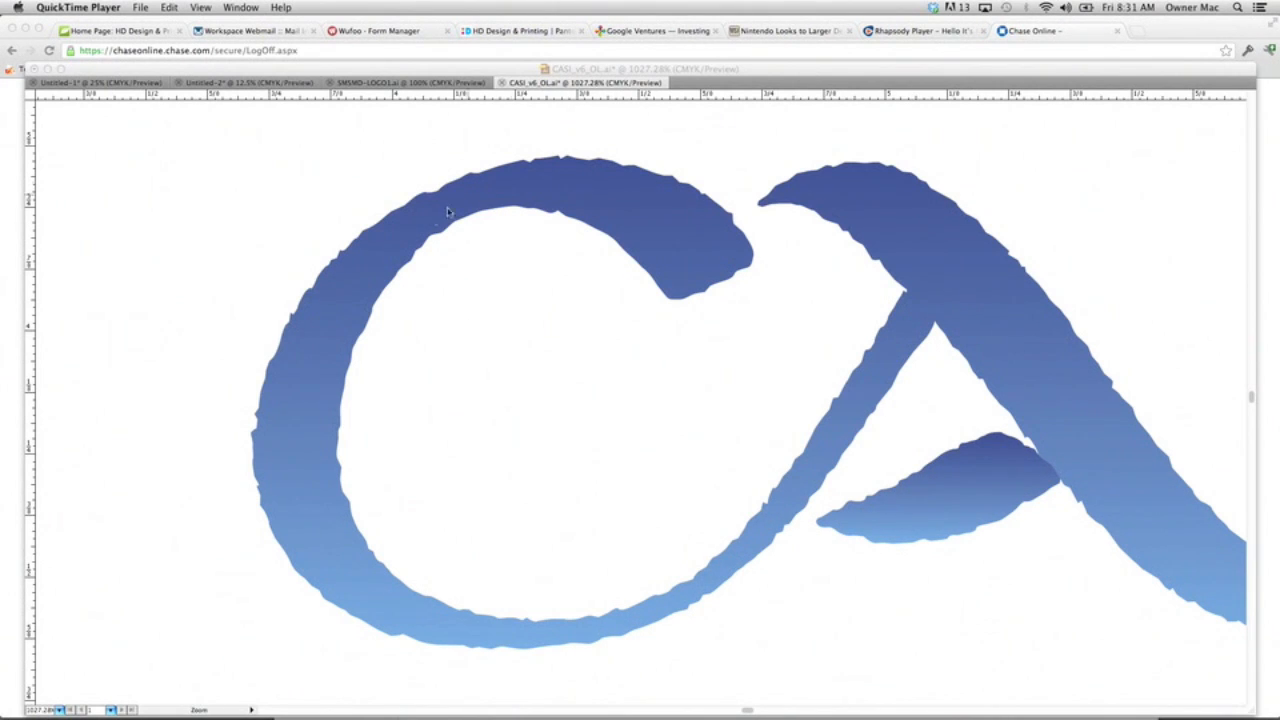
{"action": "mouse_move", "coordinate": [342, 388]}
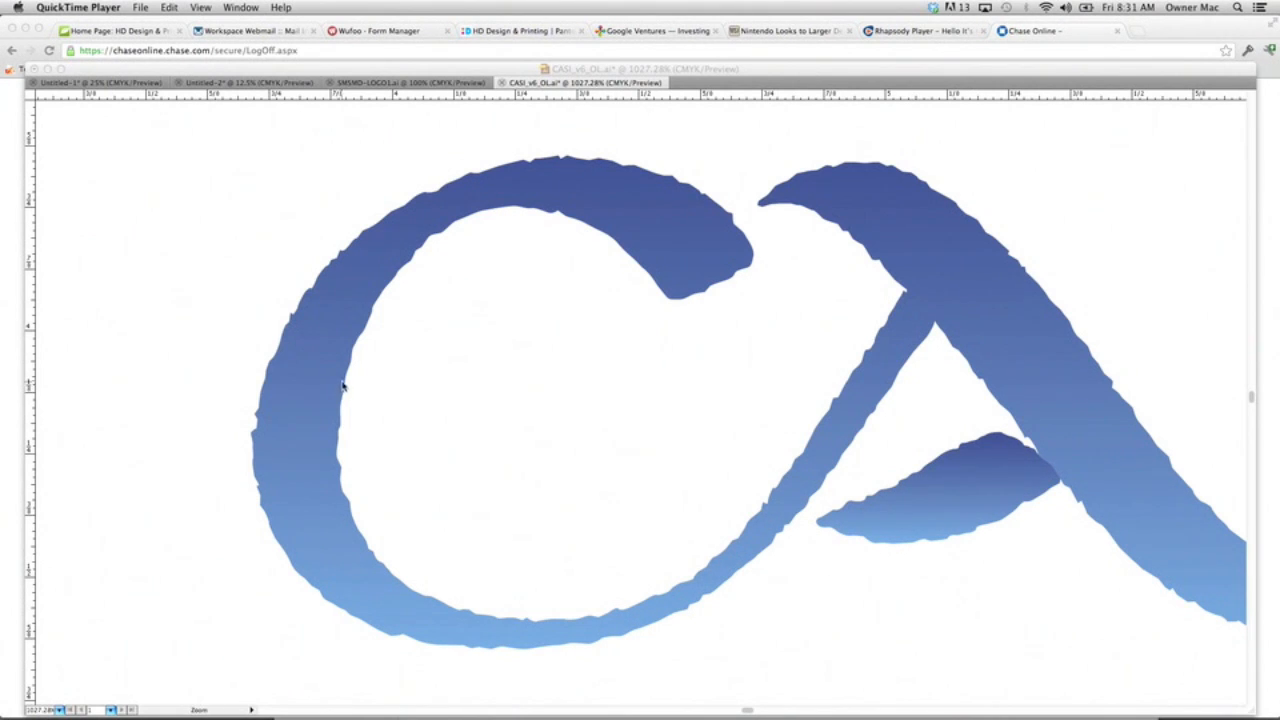
{"action": "mouse_move", "coordinate": [356, 330]}
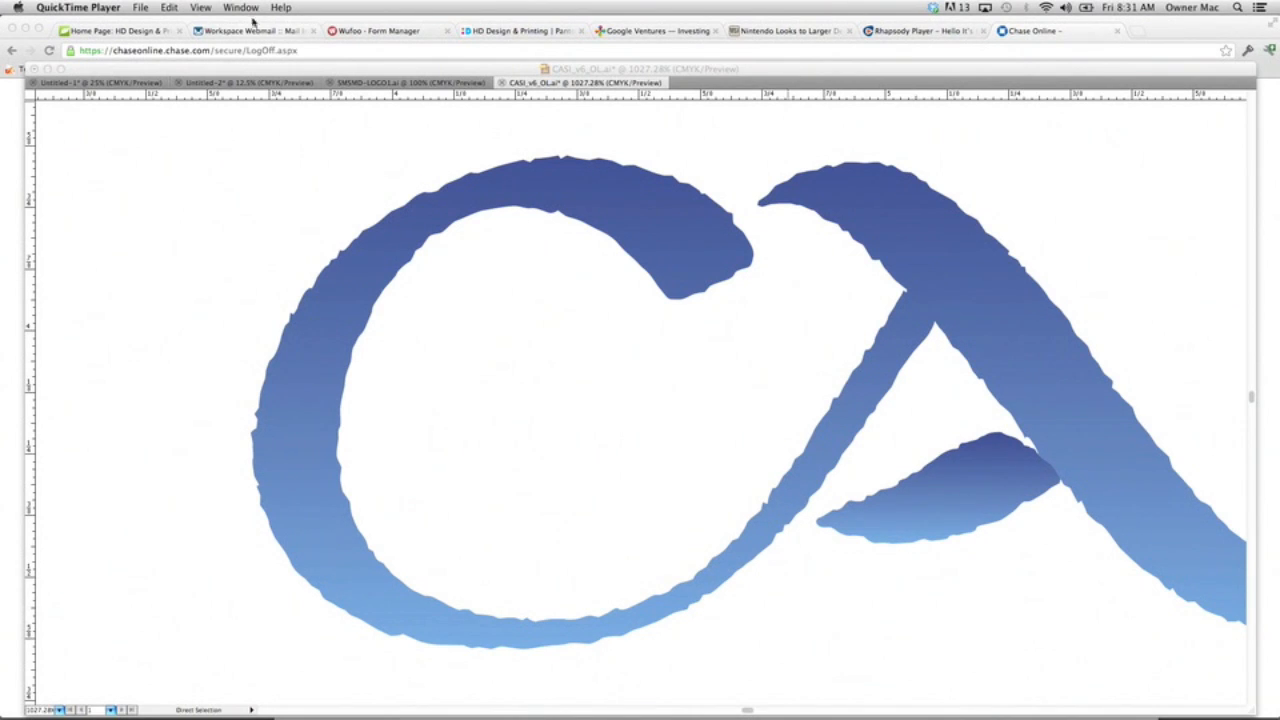
{"action": "mouse_move", "coordinate": [310, 78]}
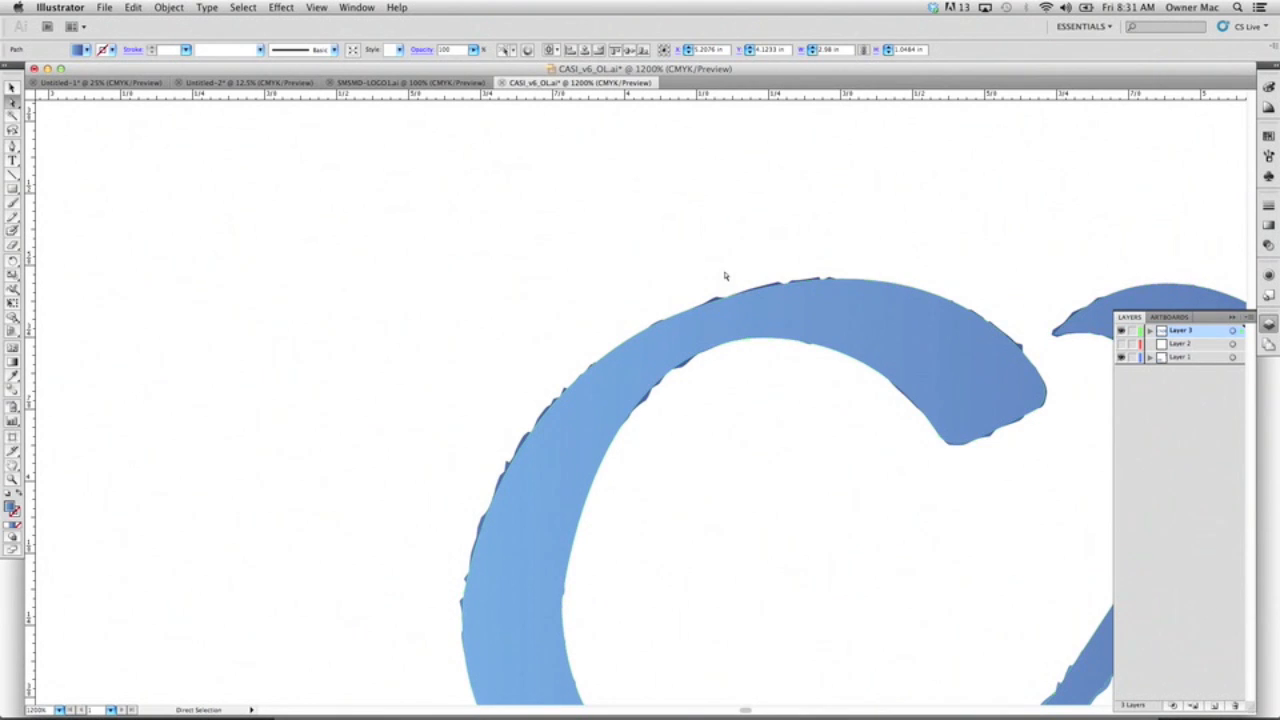
Set the first curved Pen anchor along the C's top outer edge
{"action": "left_click_drag", "start_coordinate": [700, 290], "coordinate": [948, 220]}
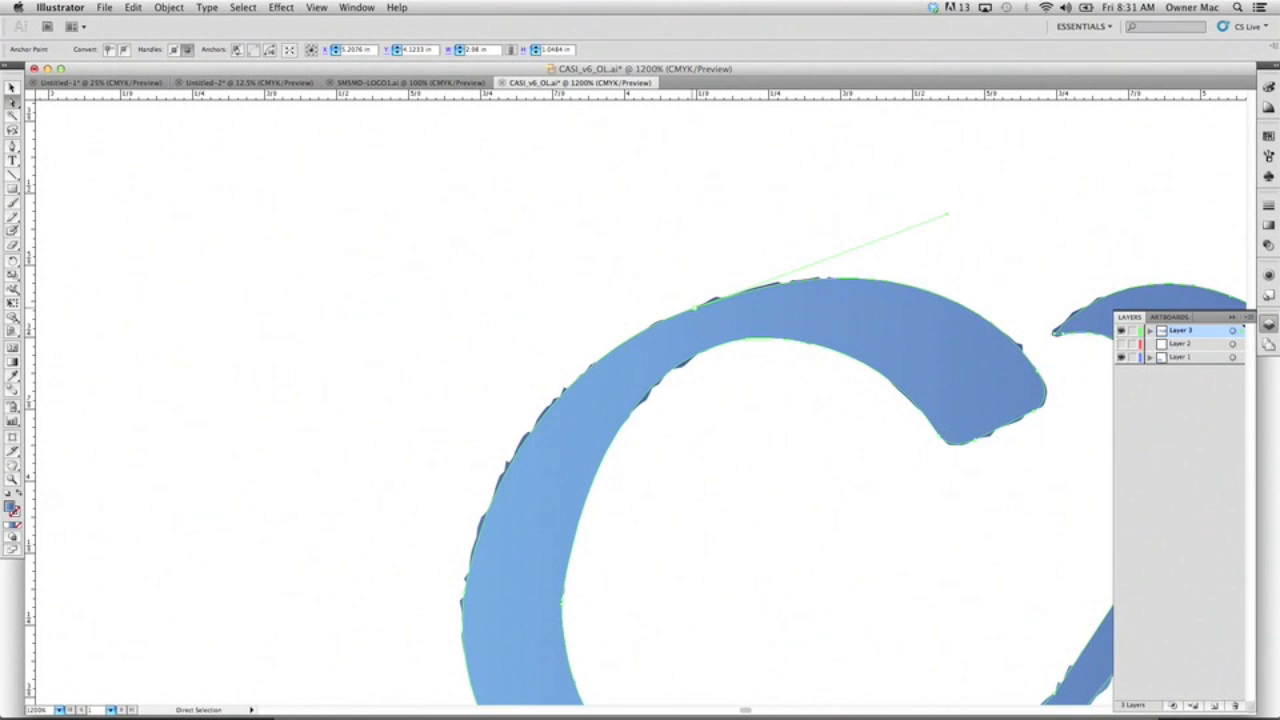
{"action": "mouse_move", "coordinate": [1080, 390]}
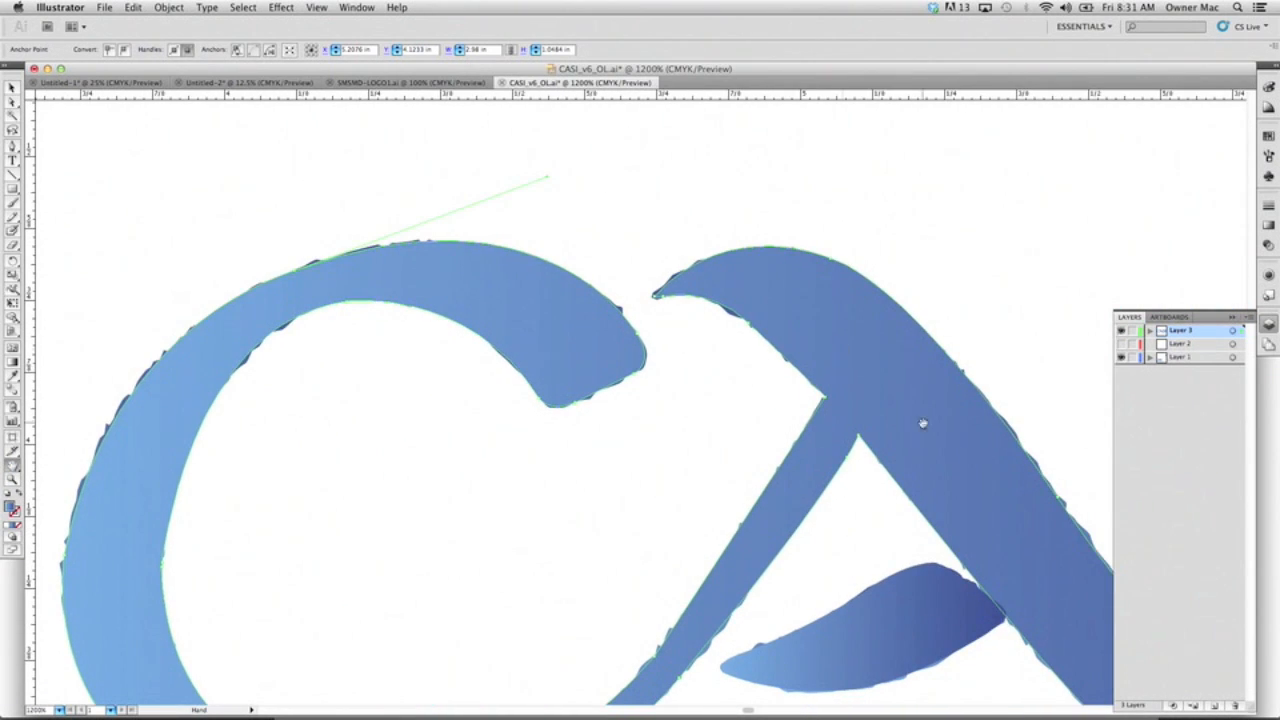
{"action": "mouse_move", "coordinate": [860, 364]}
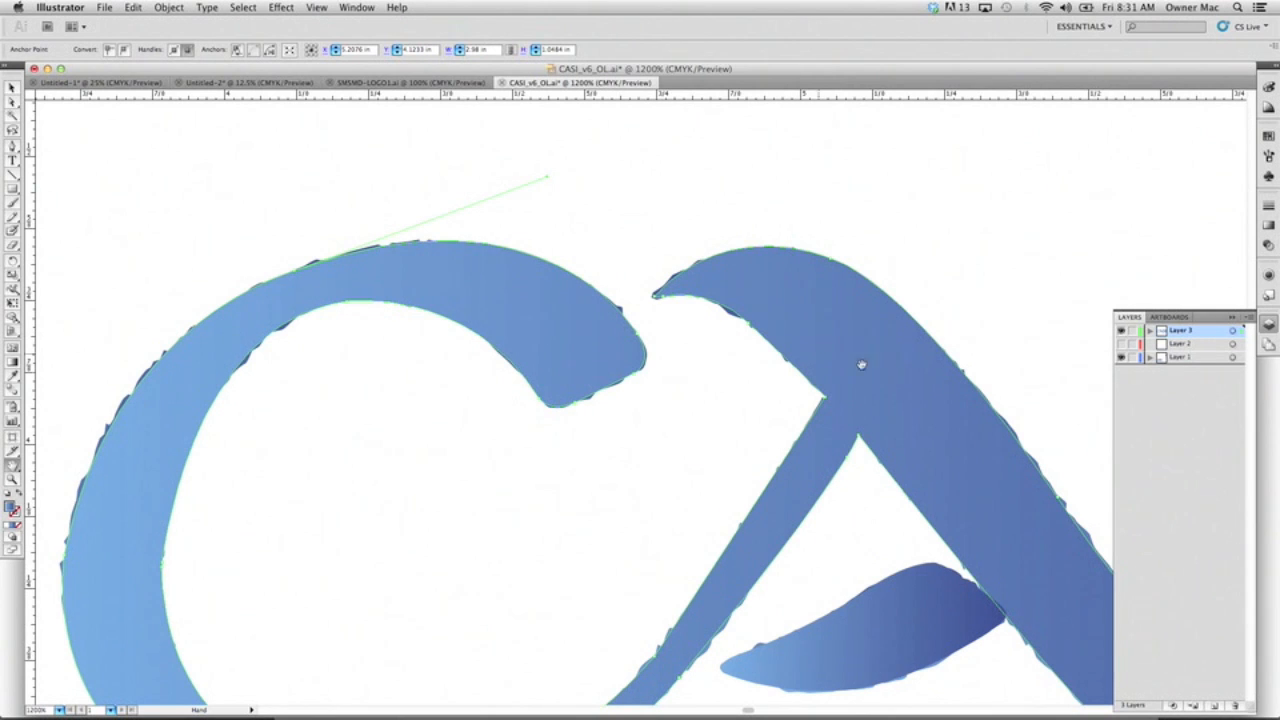